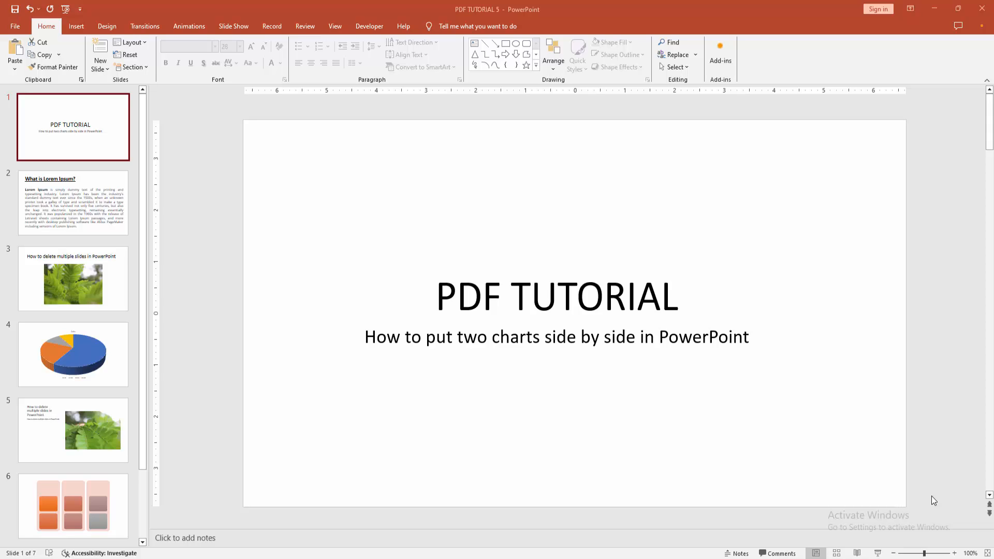
mouse_move(804, 527)
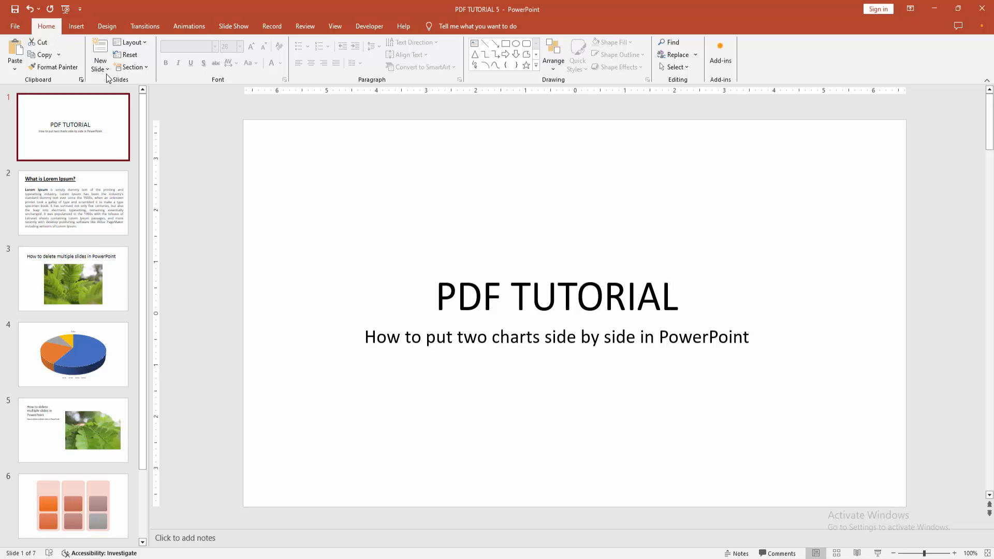
Insert a new blank slide after the PDF TUTORIAL title slide.
left_click(100, 54)
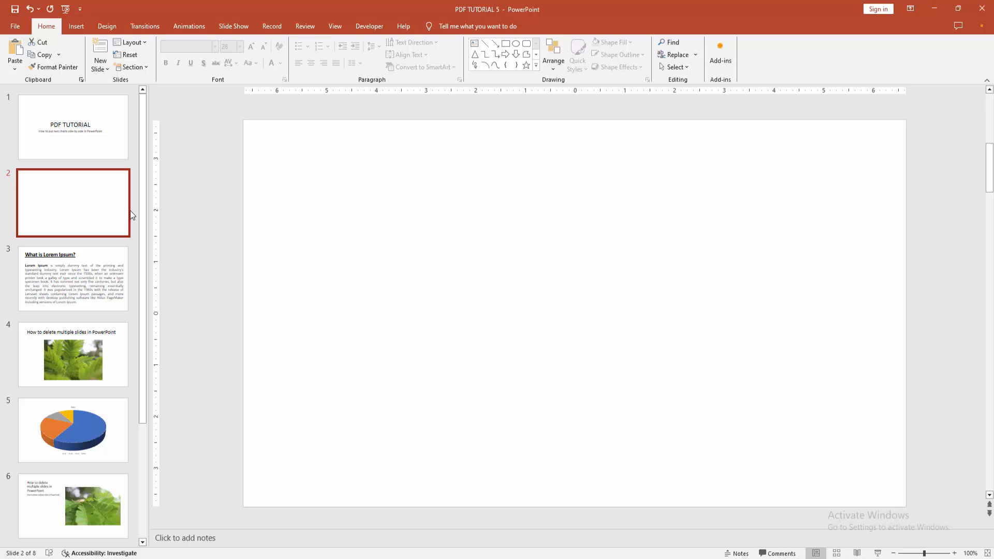
left_click(75, 26)
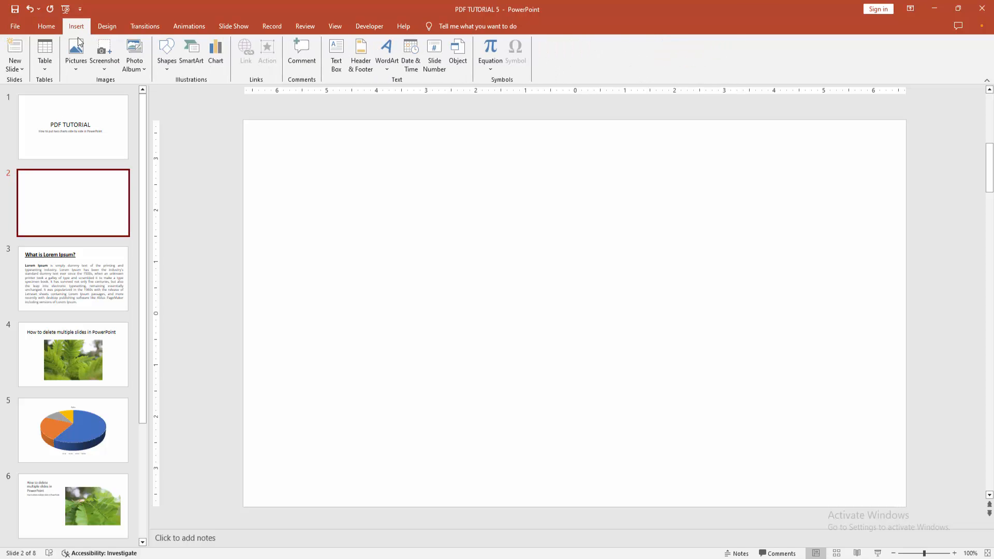
Insert a Clustered Bar chart with sample data and close its Excel data sheet.
left_click(216, 51)
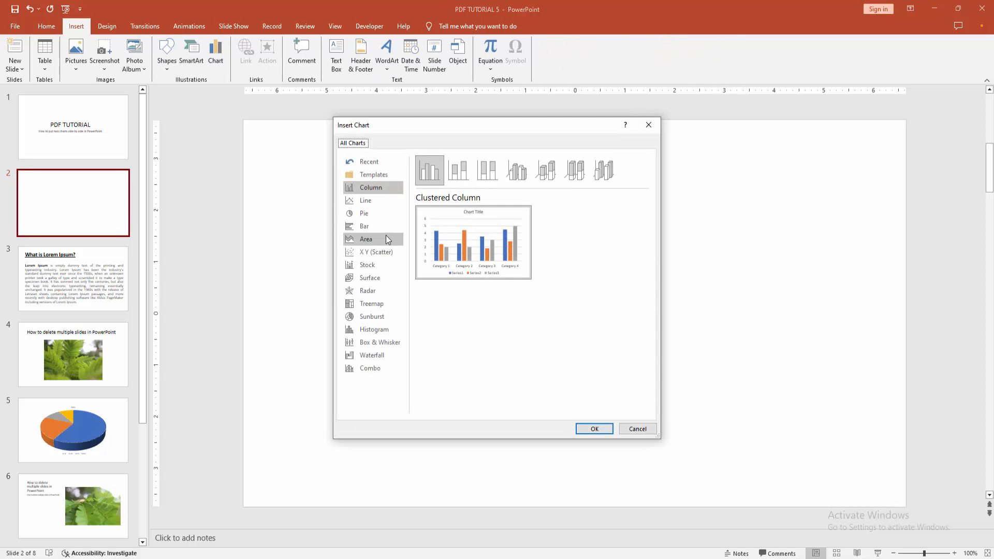
left_click(365, 227)
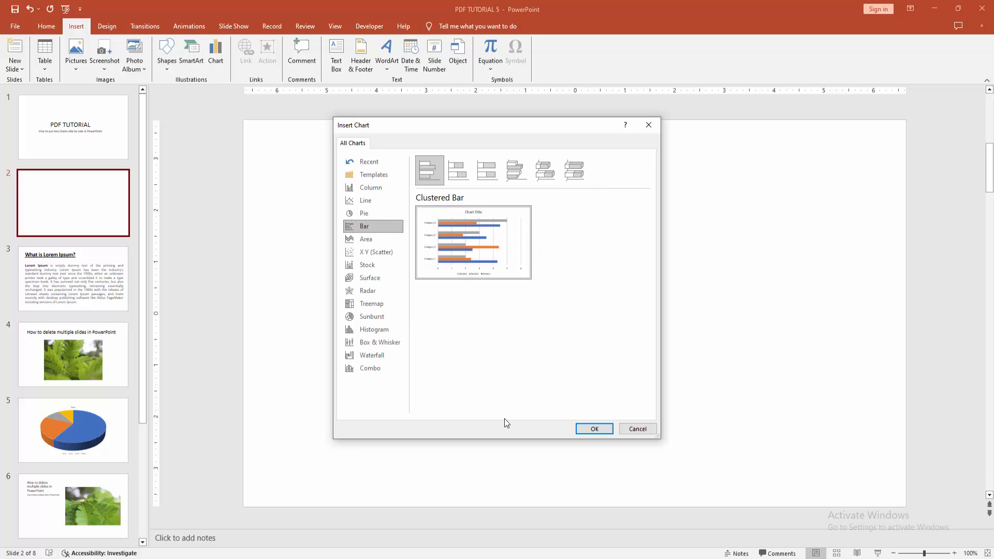
left_click(594, 429)
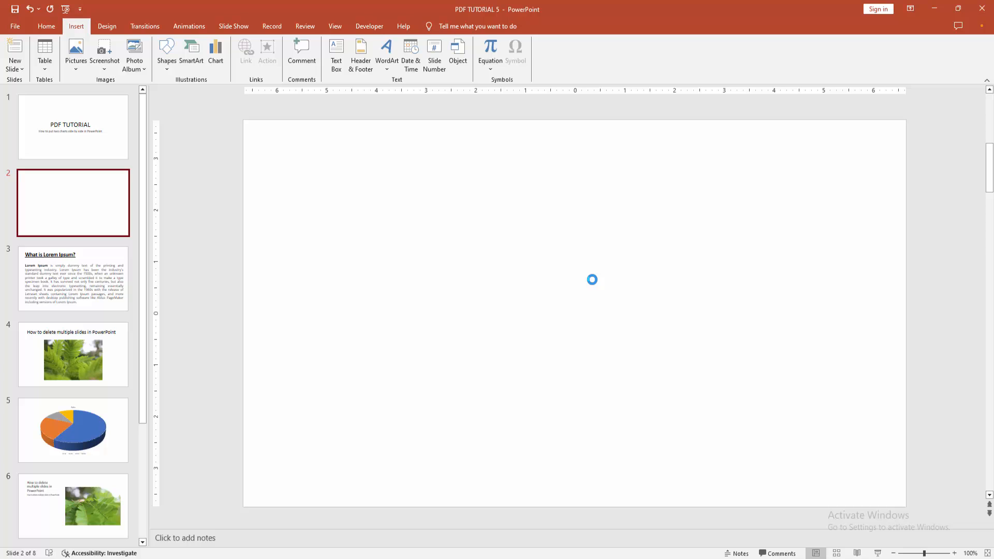
left_click(215, 52)
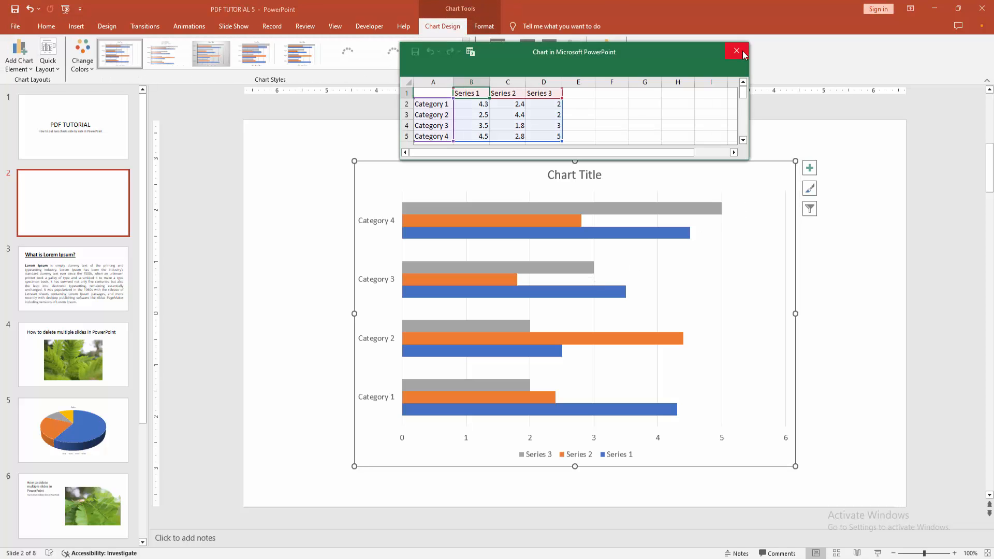
left_click(736, 52)
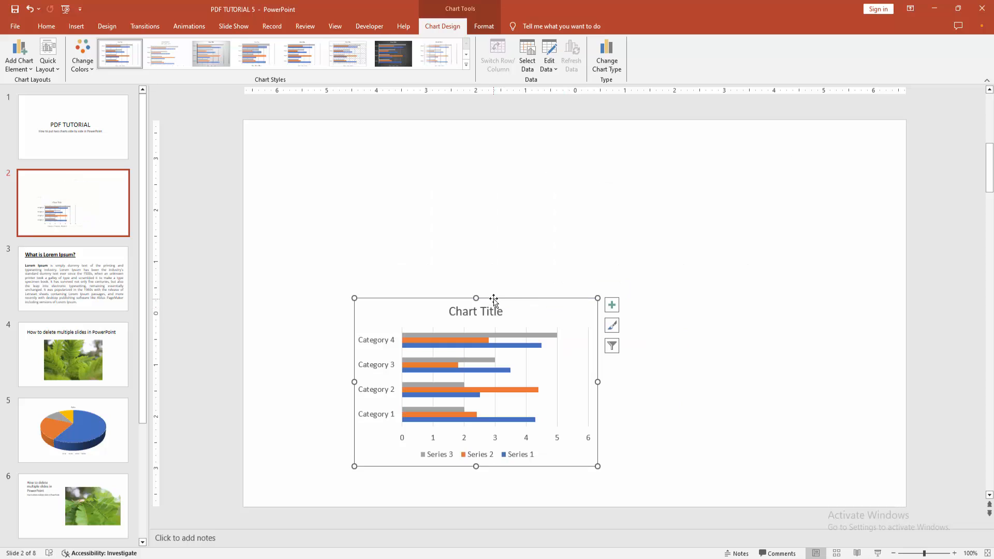
Paste a duplicate of the bar chart beside the original and select the left chart.
right_click(477, 299)
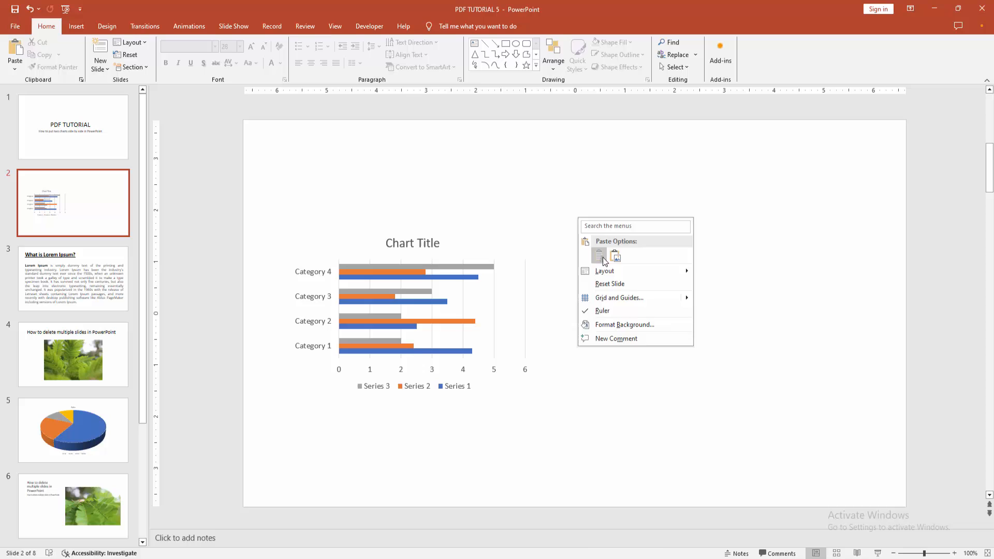
left_click(599, 256)
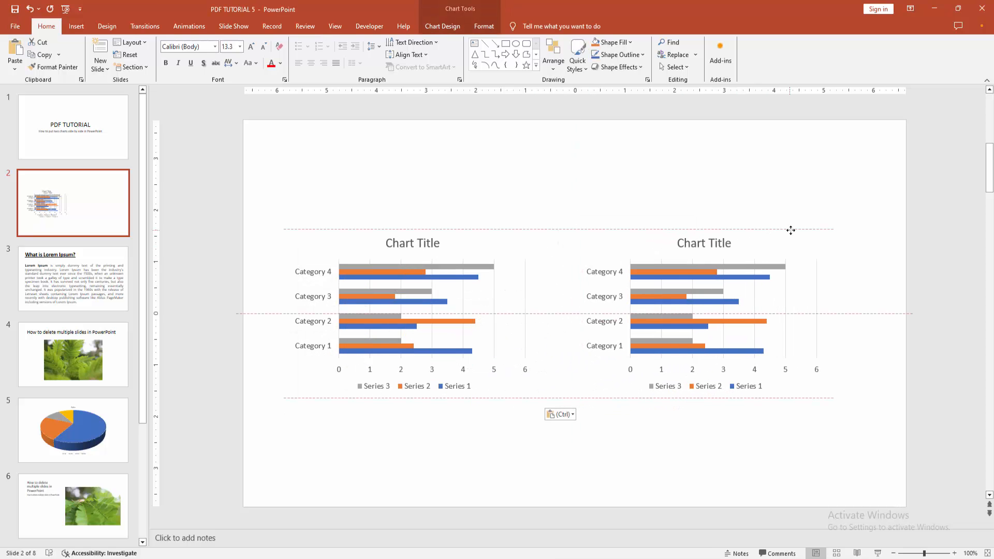
left_click(413, 313)
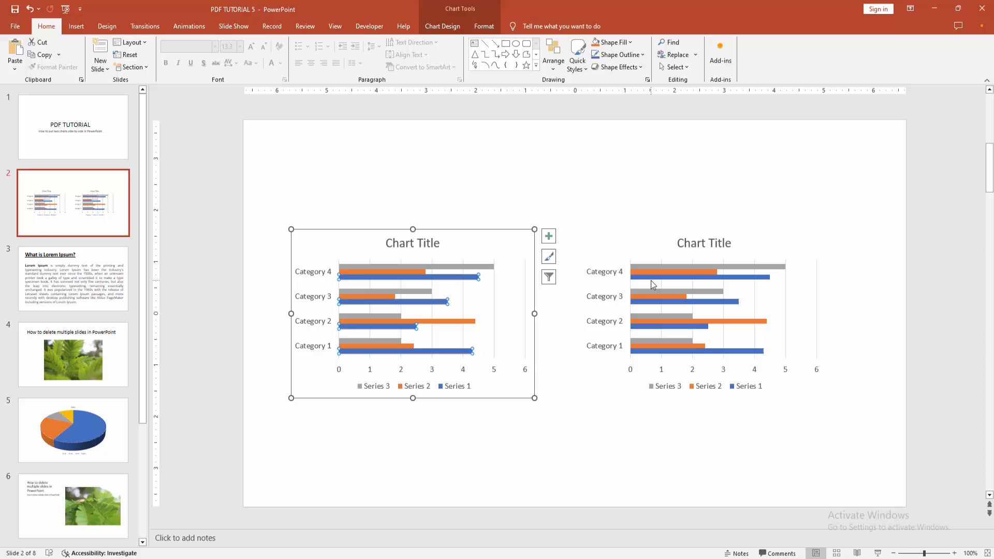